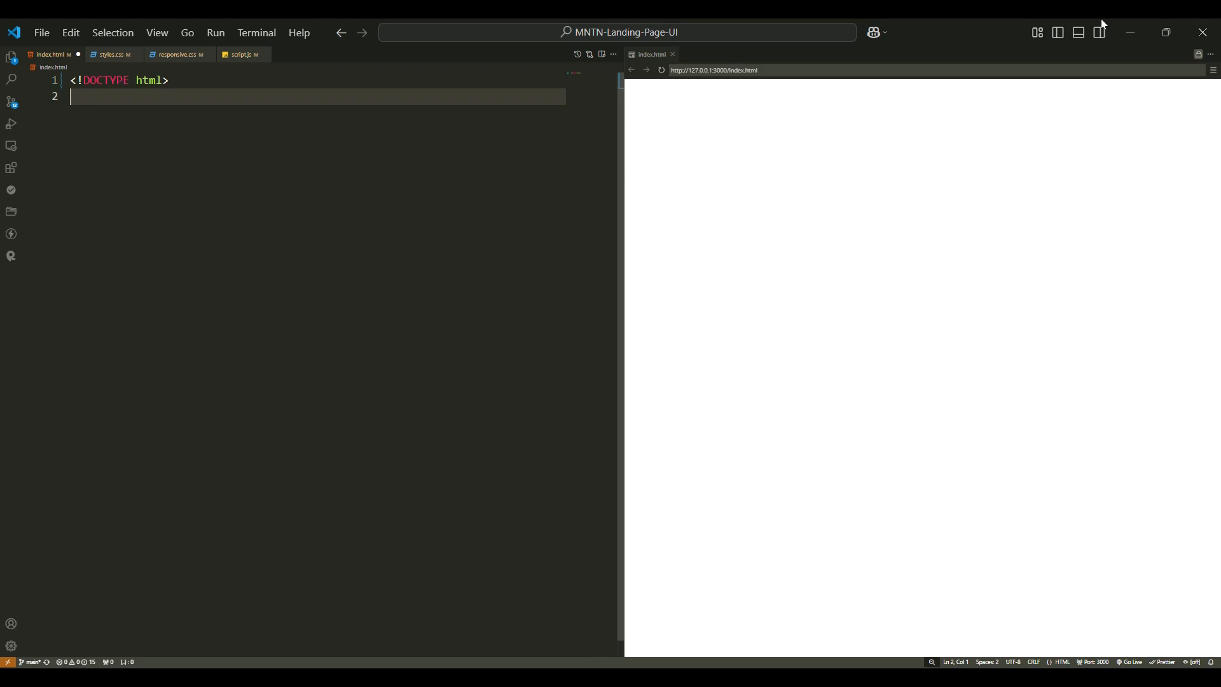
# Add the html element with lang="en" and a head containing a UTF-8 charset meta tag
pyautogui.write('<html')
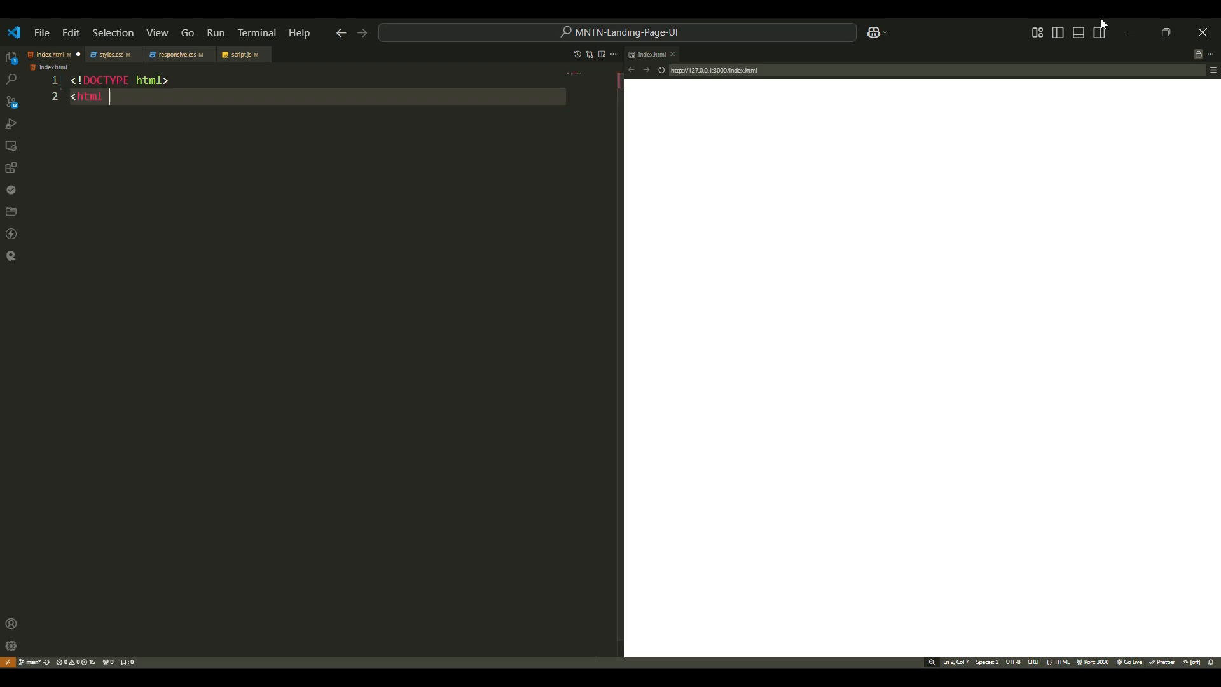
pyautogui.write('lang="en">')
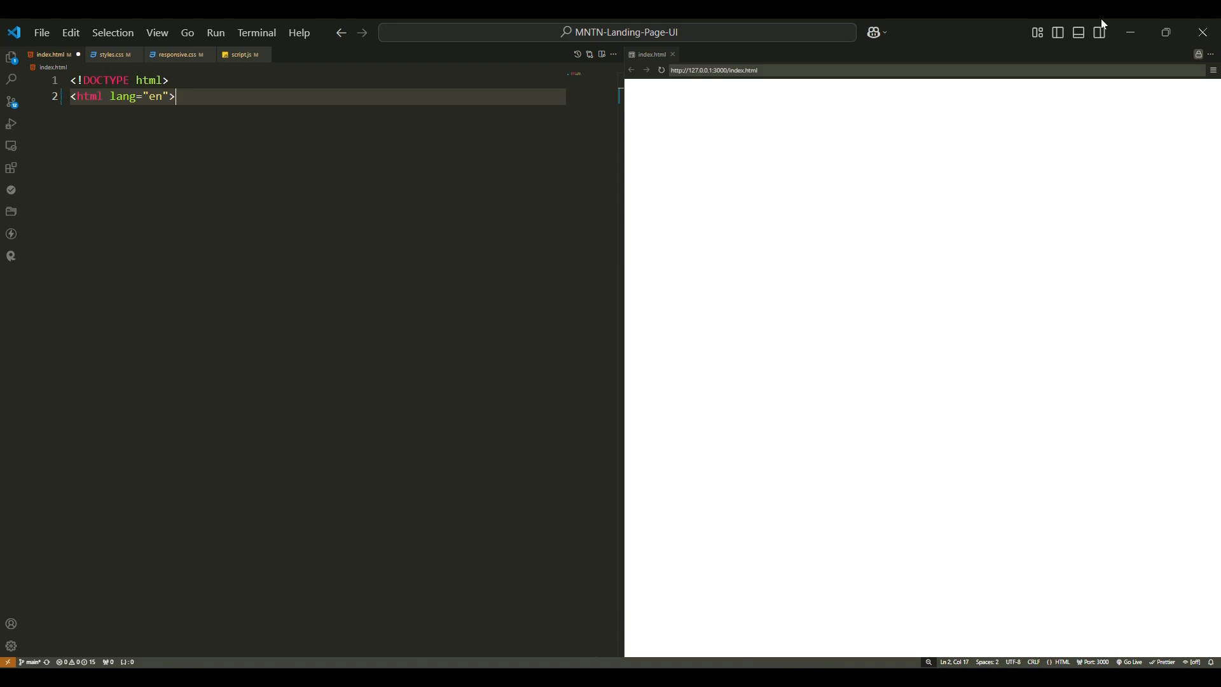
pyautogui.write('<head>')
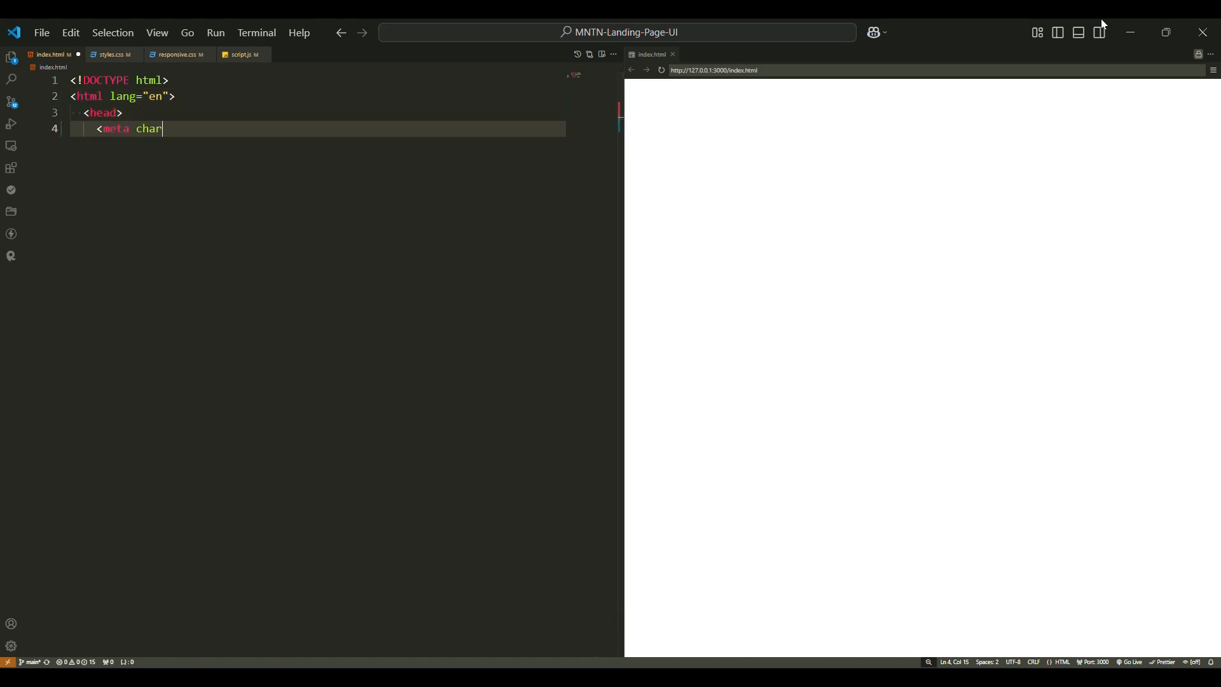
pyautogui.write('set="UTF-8" />')
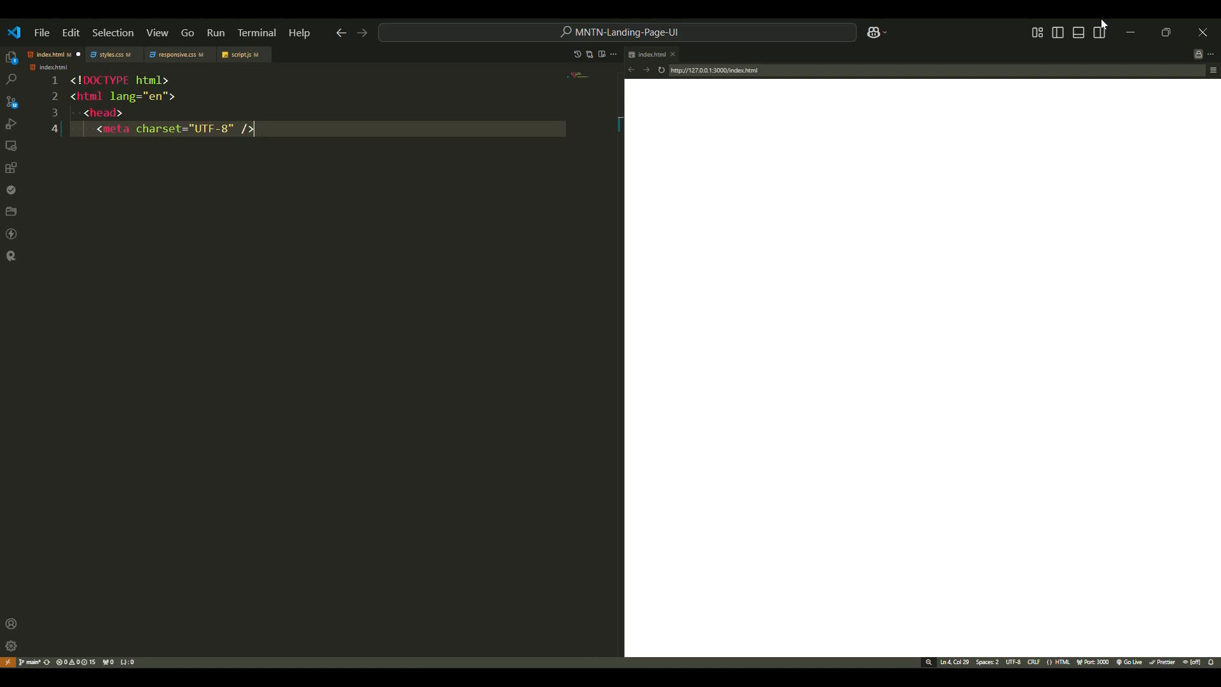
# Add the viewport meta (width=device-width, initial-scale) and the title 'MNTN | Landing Page'
pyautogui.write('<meta name="vie')
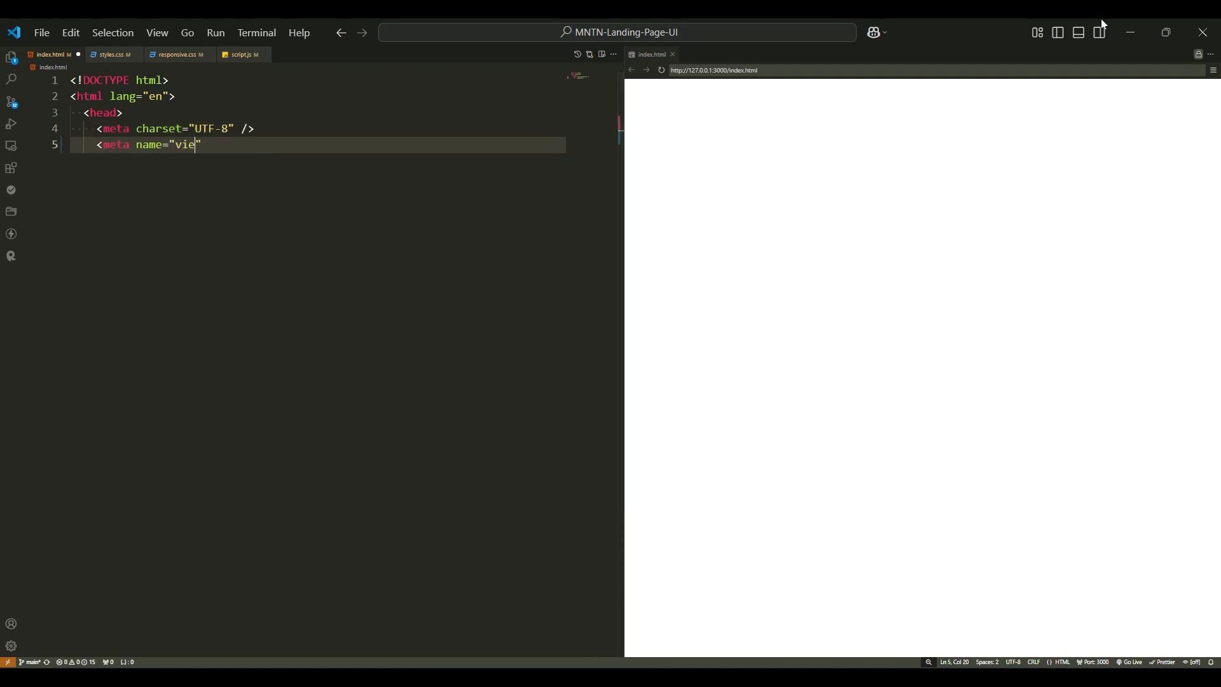
pyautogui.write('wport" content="w')
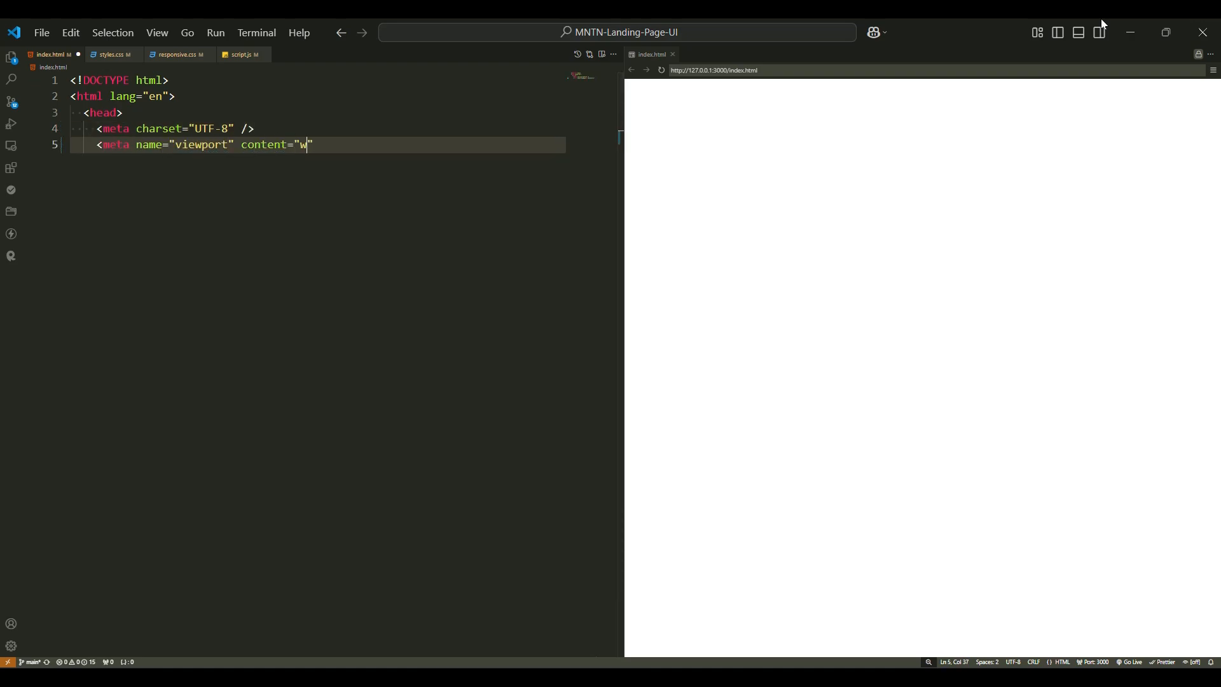
pyautogui.write('idth=device-wid')
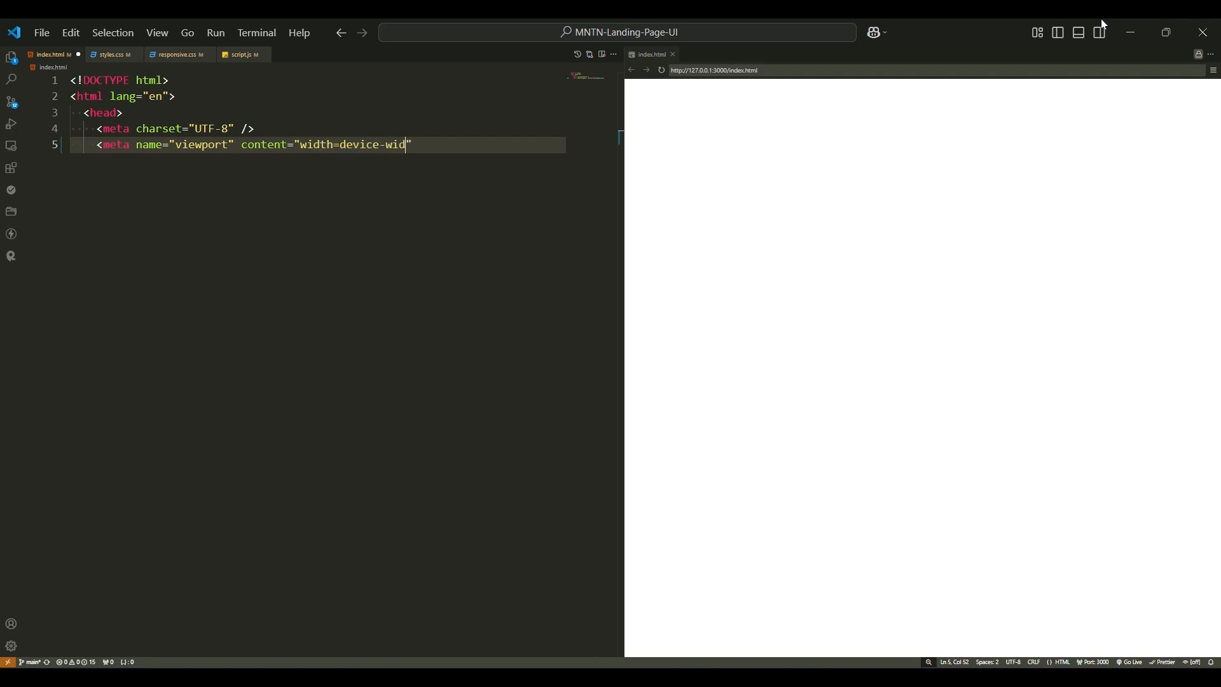
pyautogui.write('th, initial-scale=1.0')
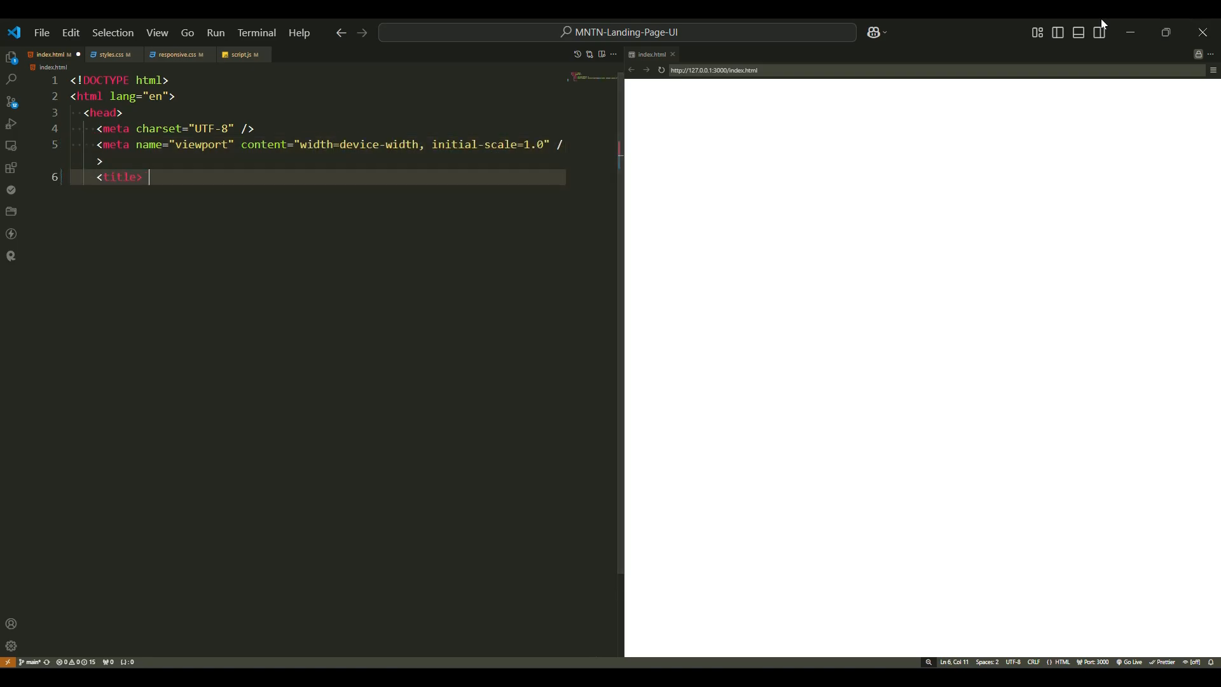
pyautogui.write('MNTN | Landing Pa')
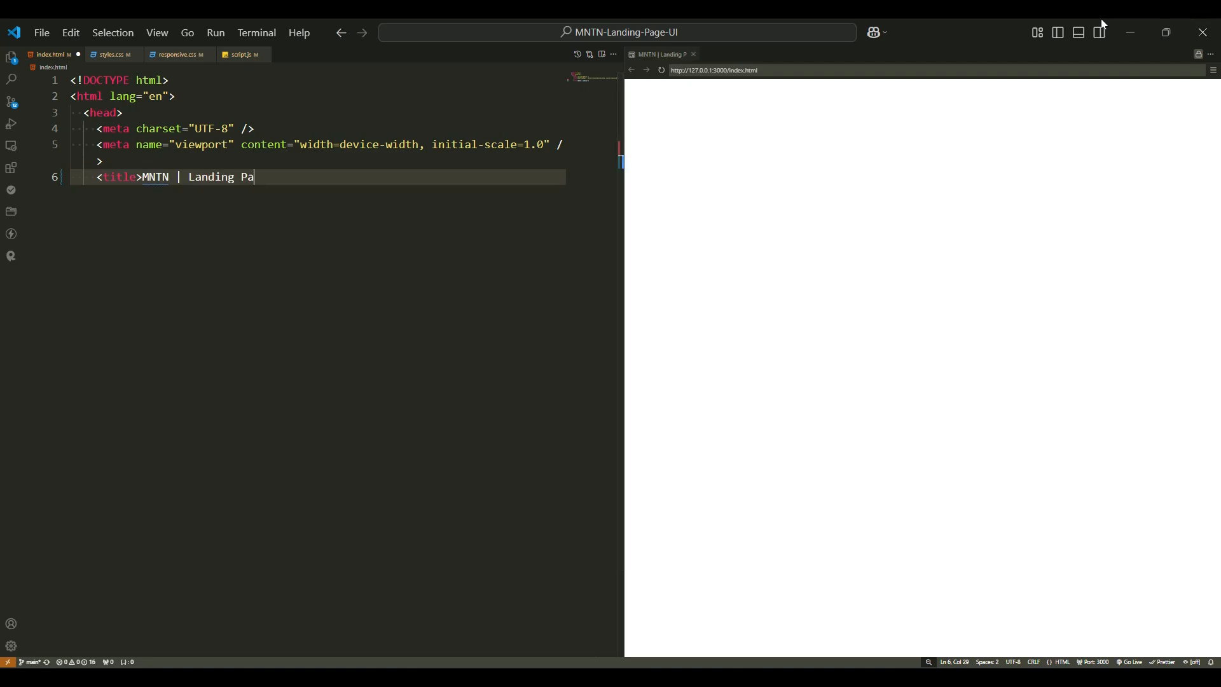
pyautogui.write('ge</title>')
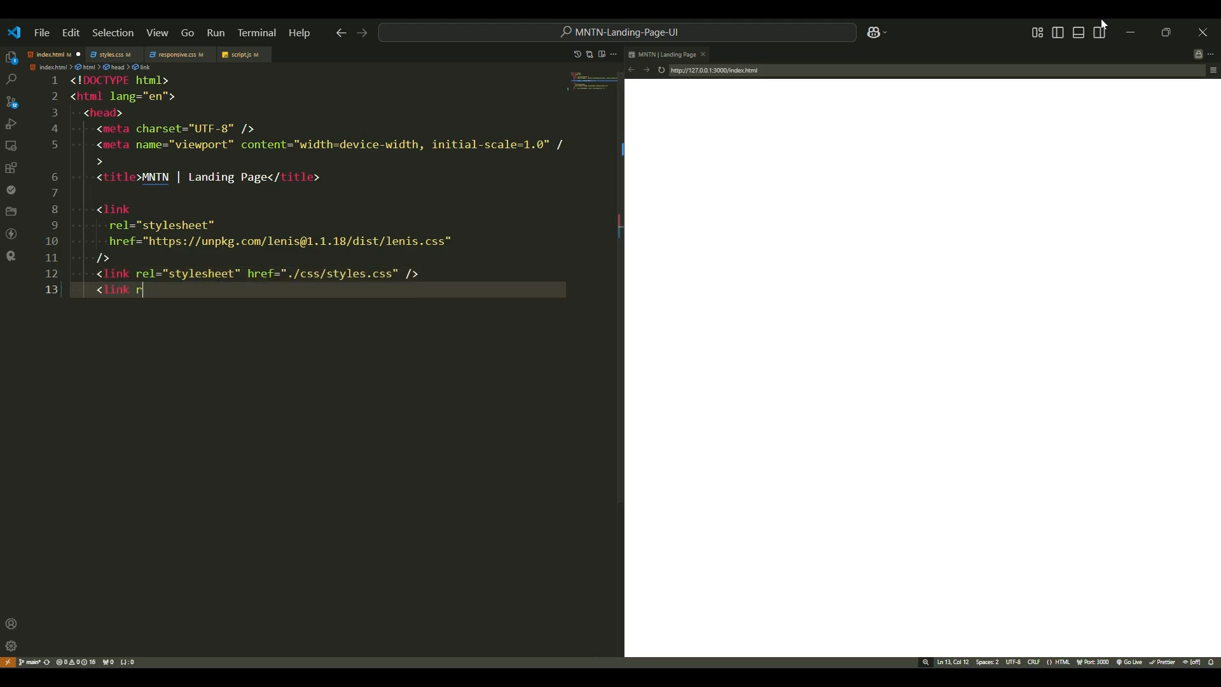
pyautogui.write('el="stylesheet" href="./css/responsive.css" />')
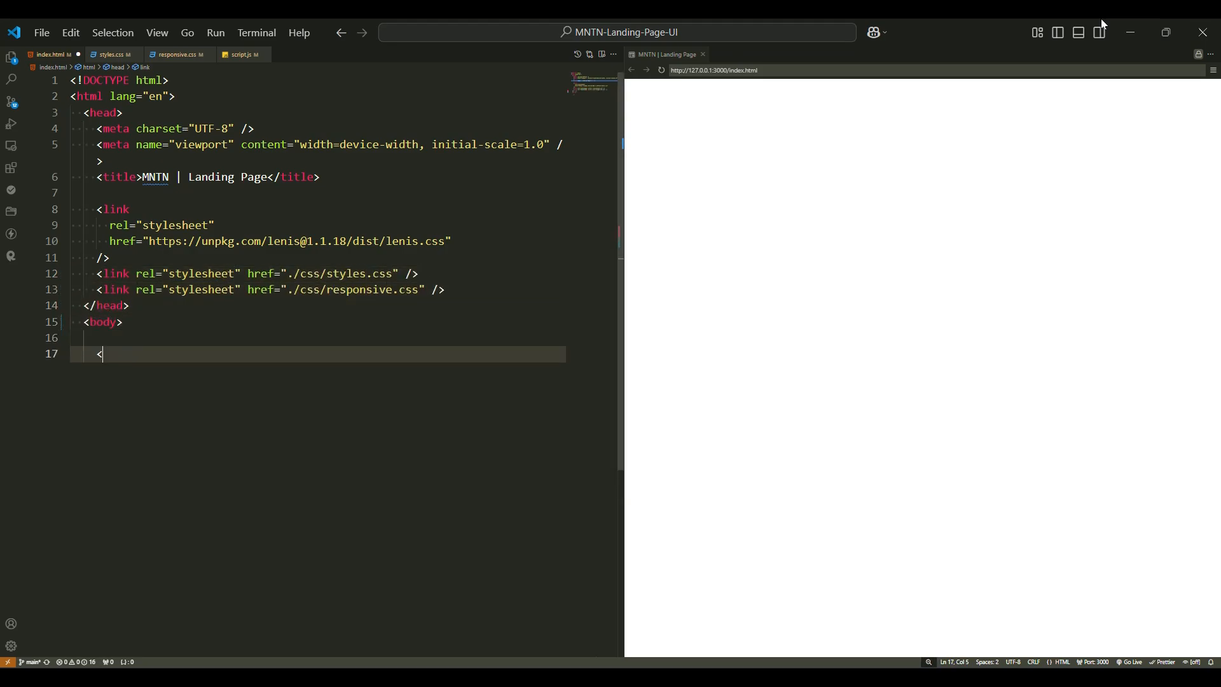
pyautogui.write('main>')
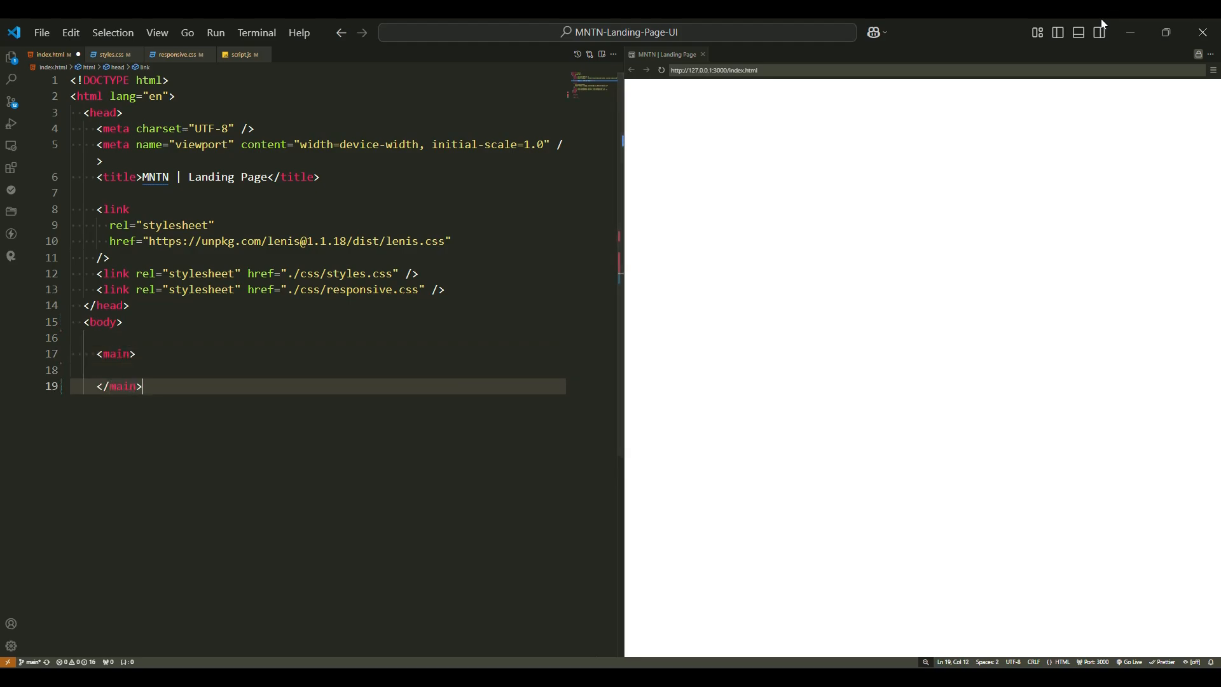
pyautogui.write('<script src="https://unpkg.com/l"')
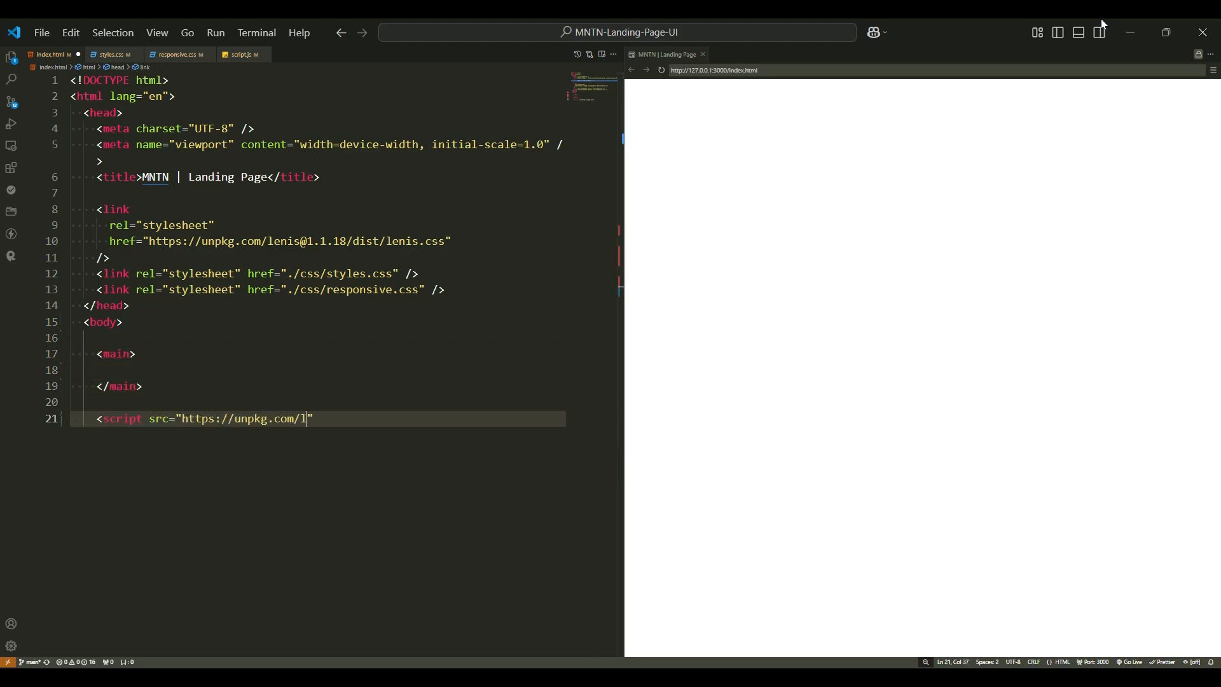
pyautogui.write('enis@1.1.18/dist/l')
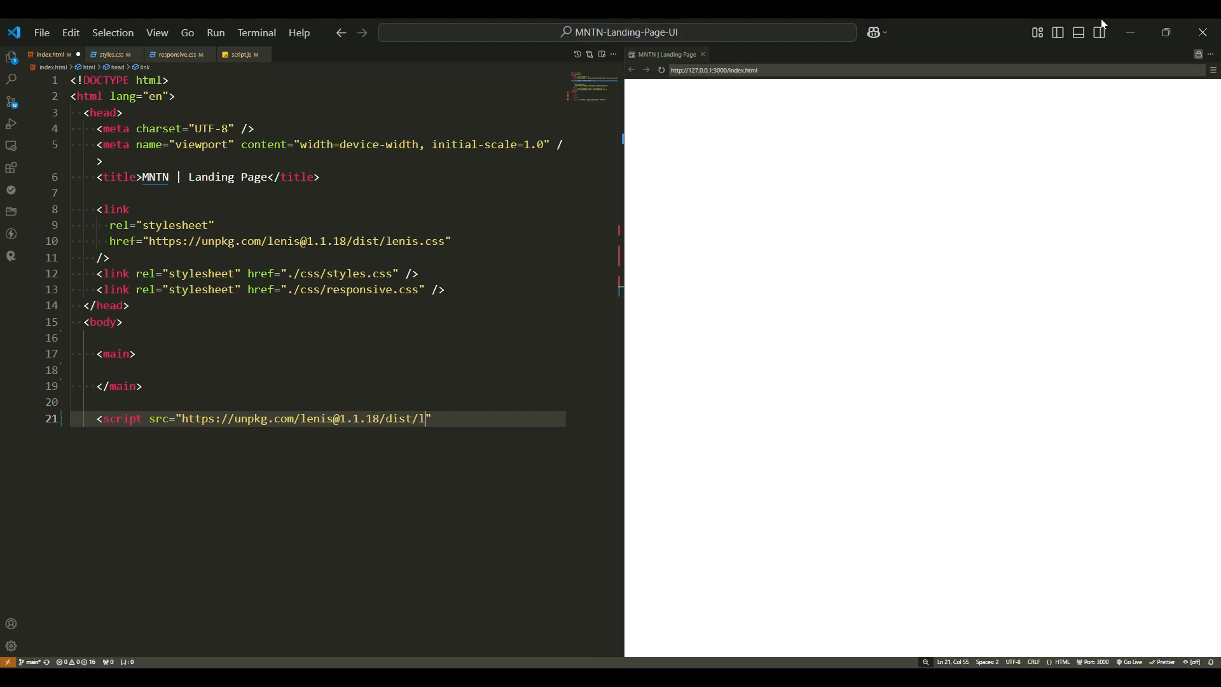
pyautogui.write('enis.min.js">')
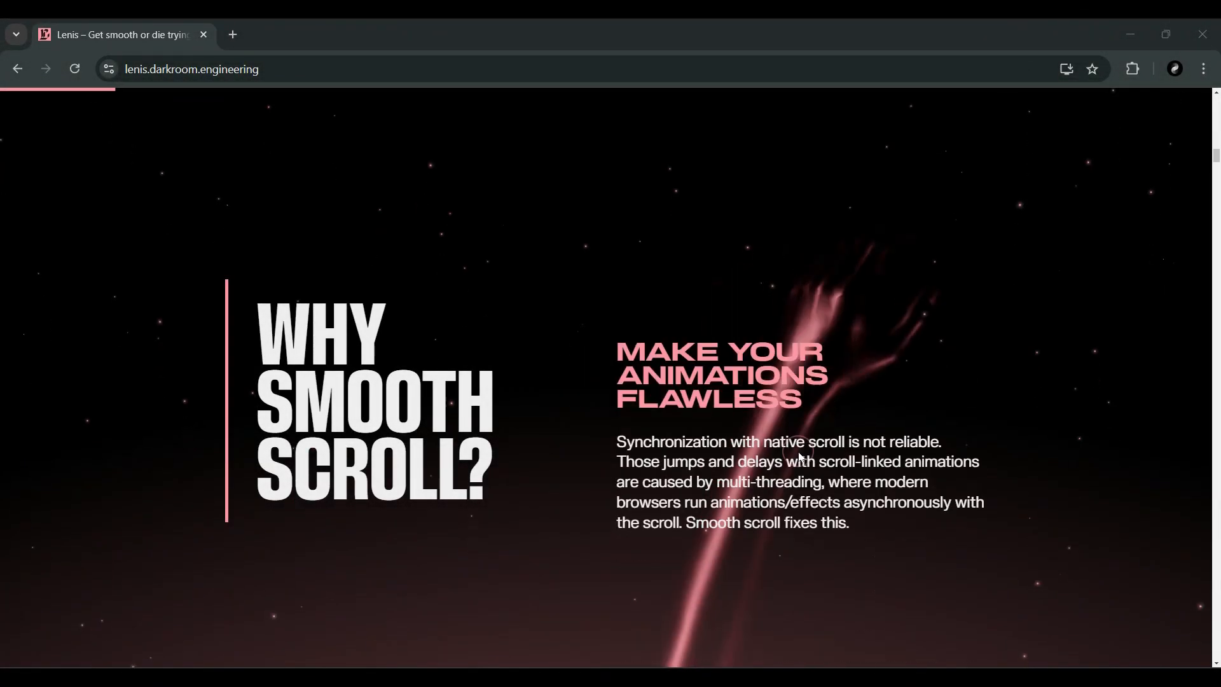
# Scroll the Lenis README down to the unpkg script-tag install snippet
pyautogui.scroll(-3)
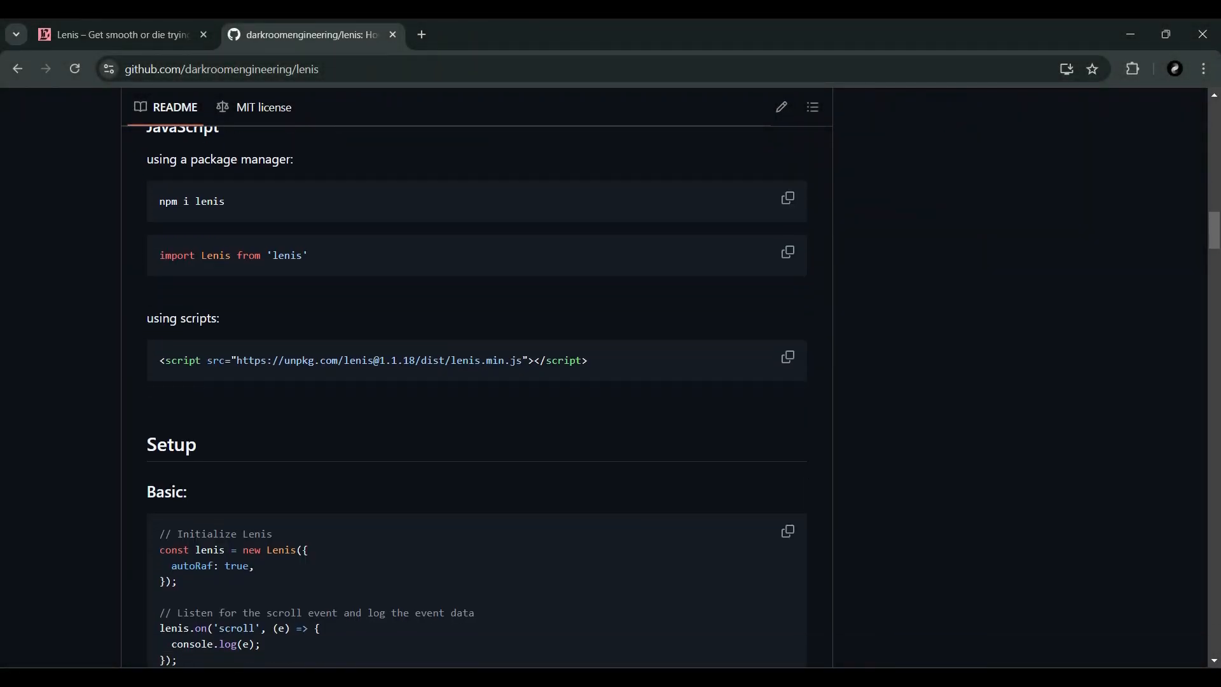
pyautogui.scroll(-3)
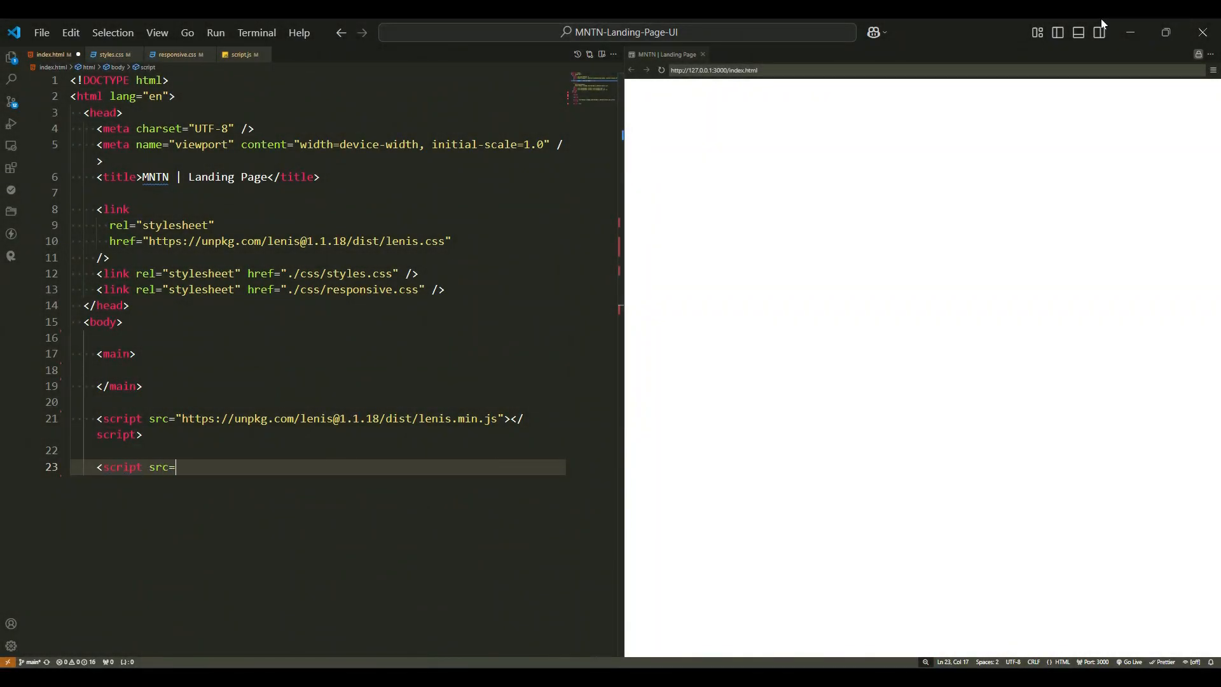
pyautogui.write('"https://cdn.jsdel"')
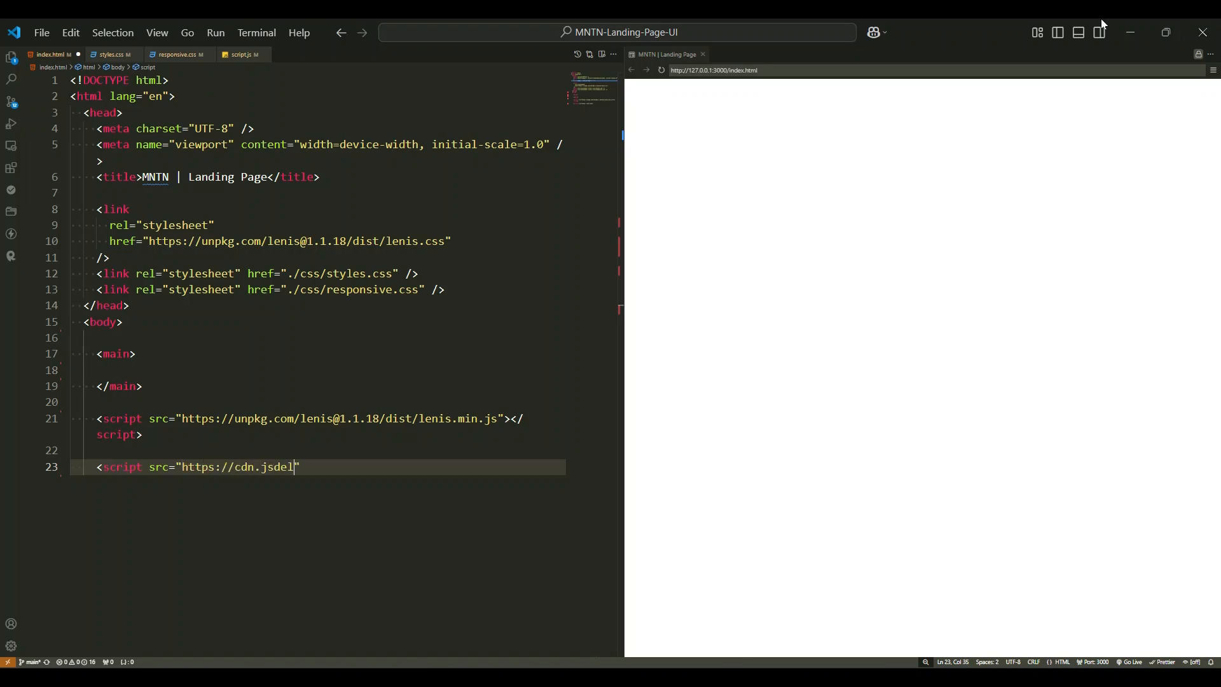
pyautogui.write('ivr.net/npm/gsap')
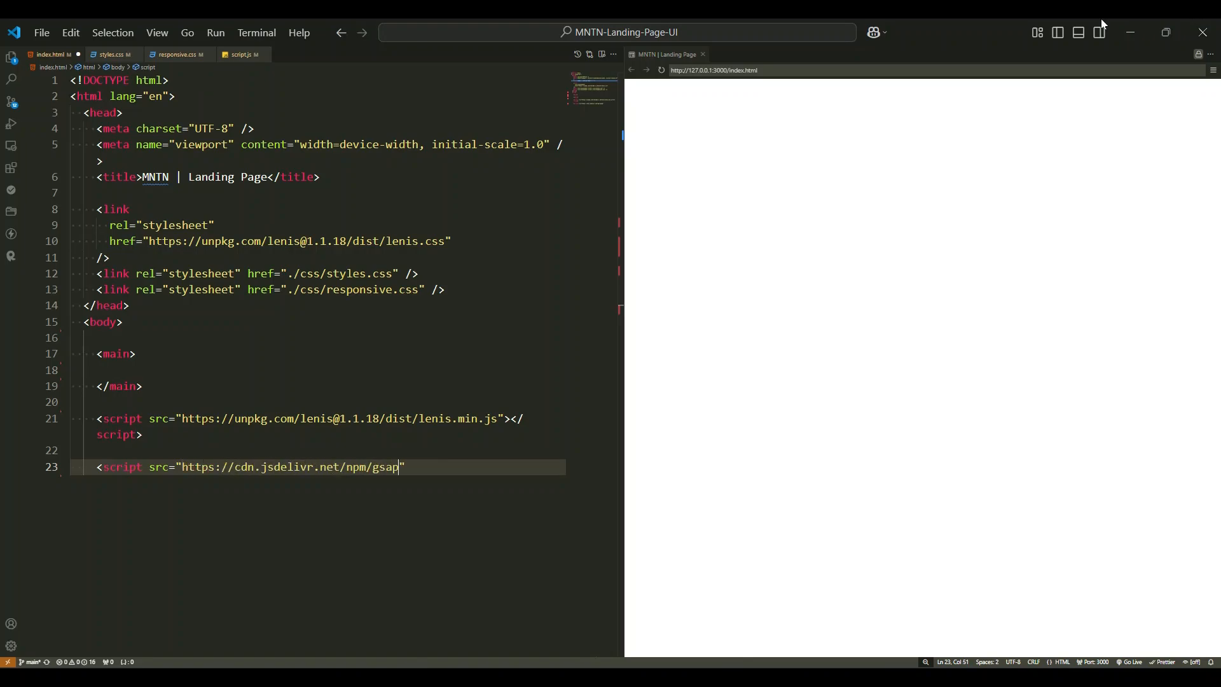
pyautogui.write('@3.12.5/dist/gsa')
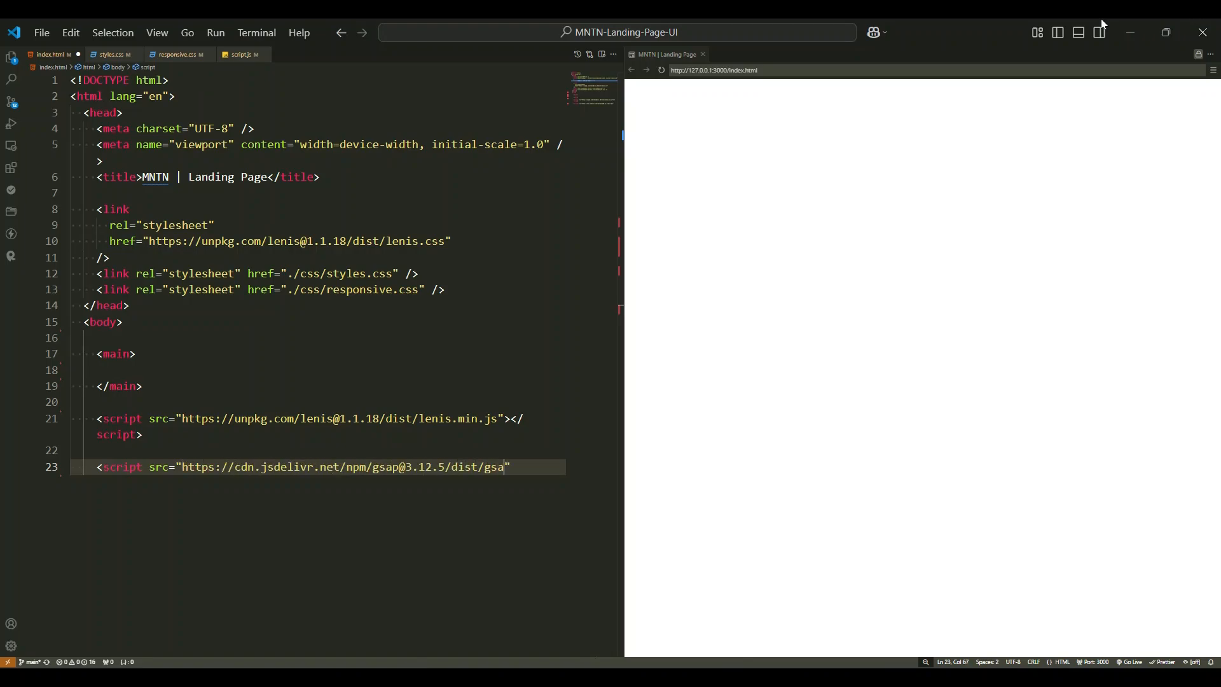
pyautogui.write('p.min.js"></scri')
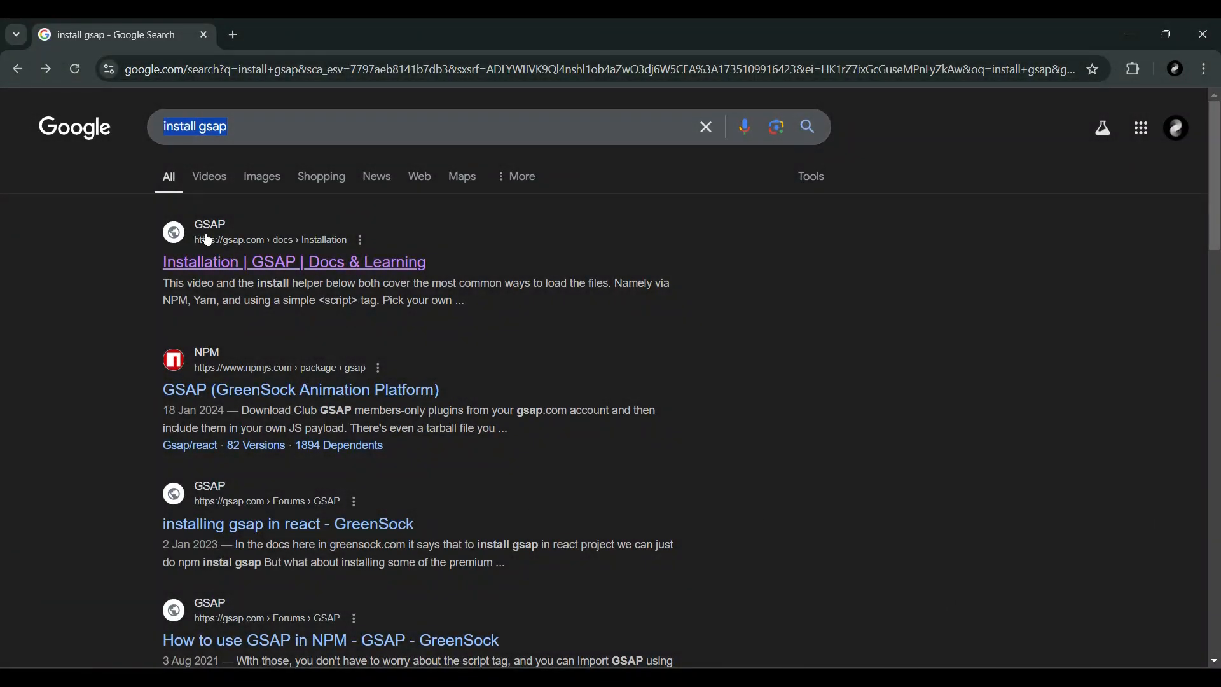
# Show the GSAP CDN install tags with the ScrollTrigger and ScrollTo plugins included
pyautogui.click(293, 262)
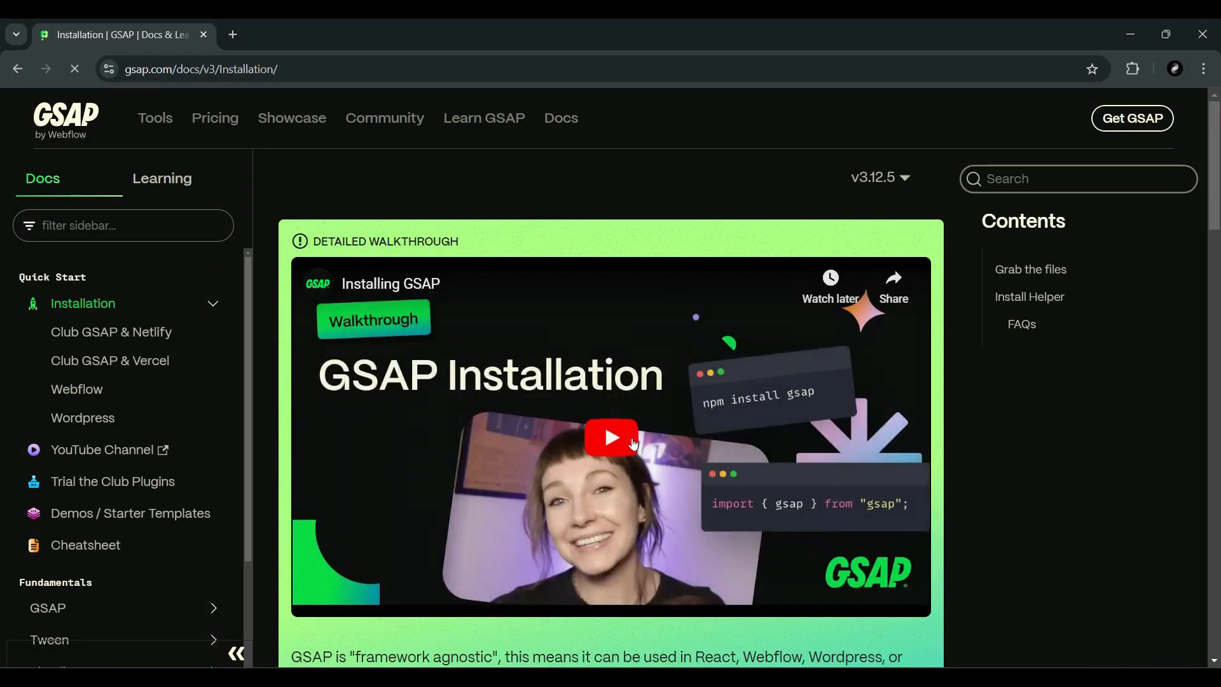
pyautogui.click(1029, 296)
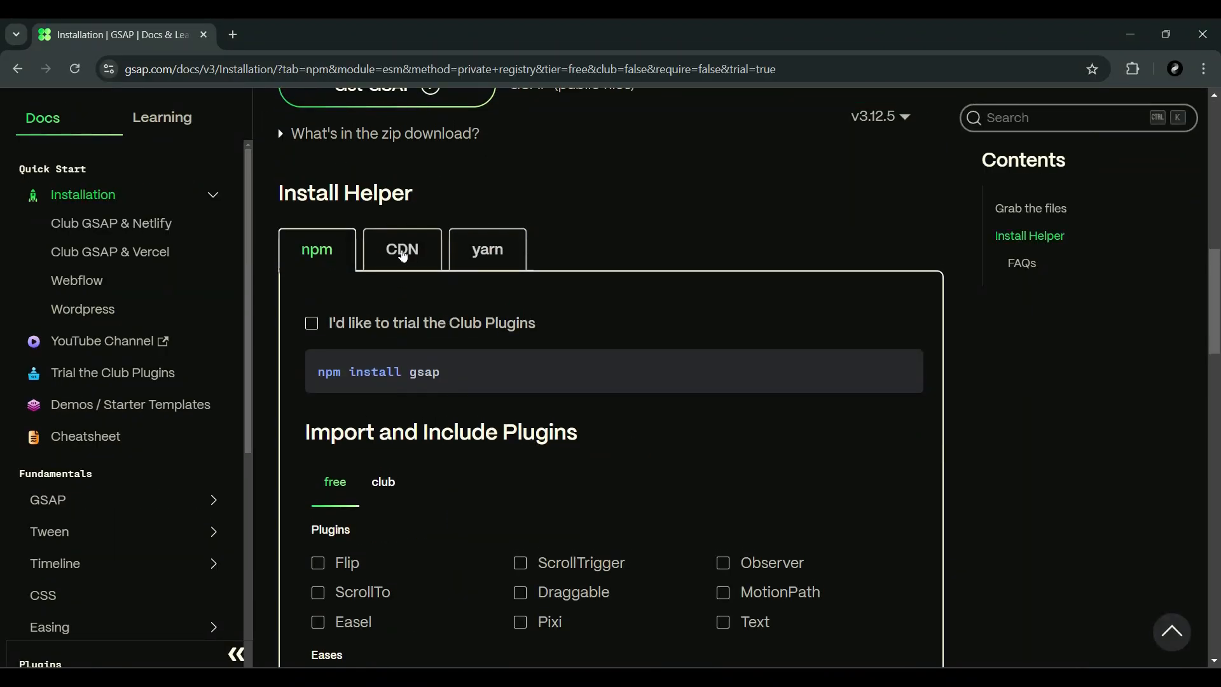
pyautogui.click(400, 249)
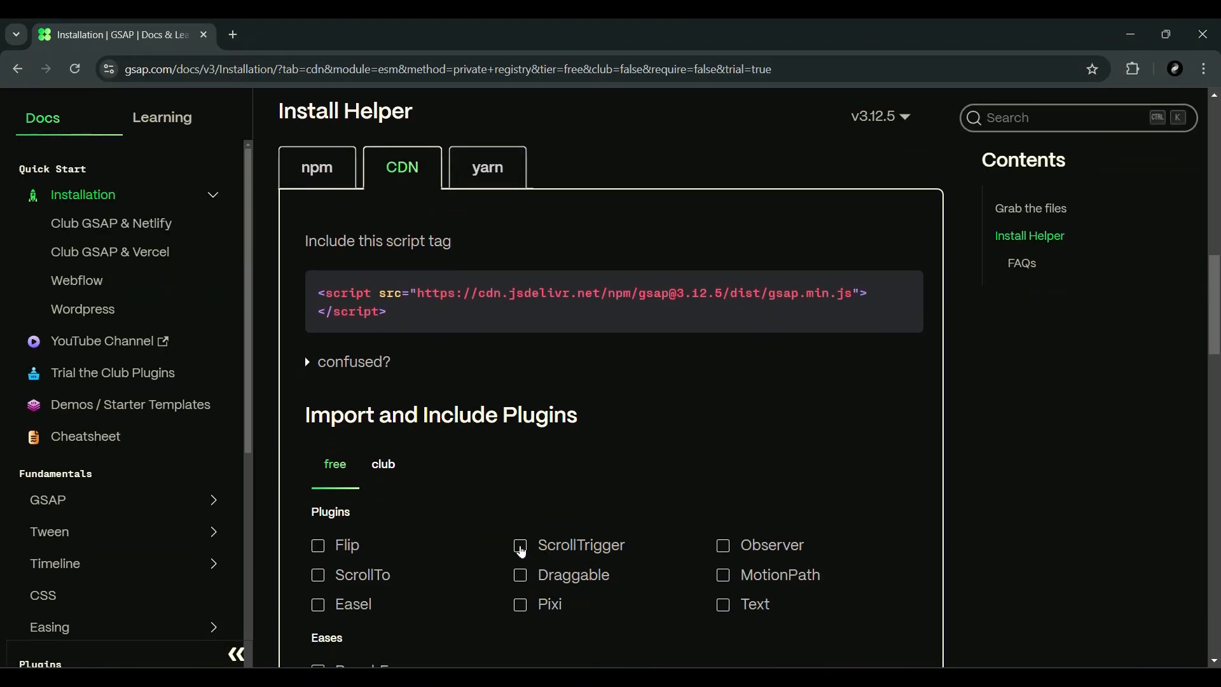
pyautogui.click(520, 544)
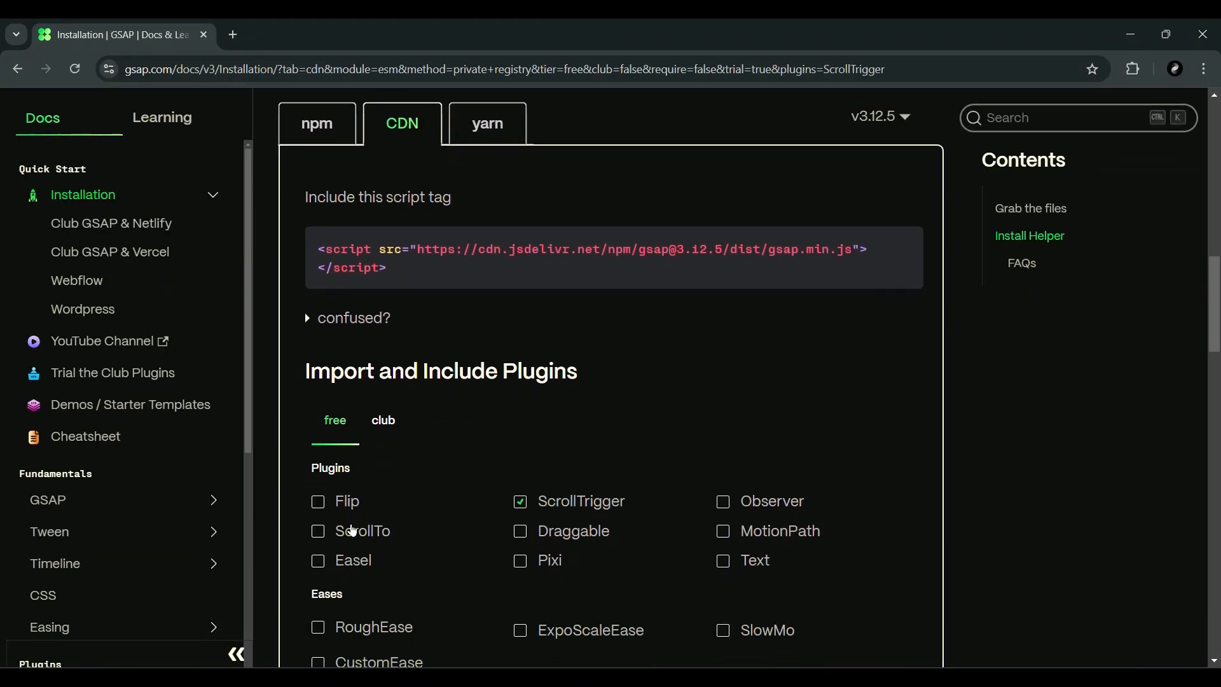
pyautogui.click(317, 530)
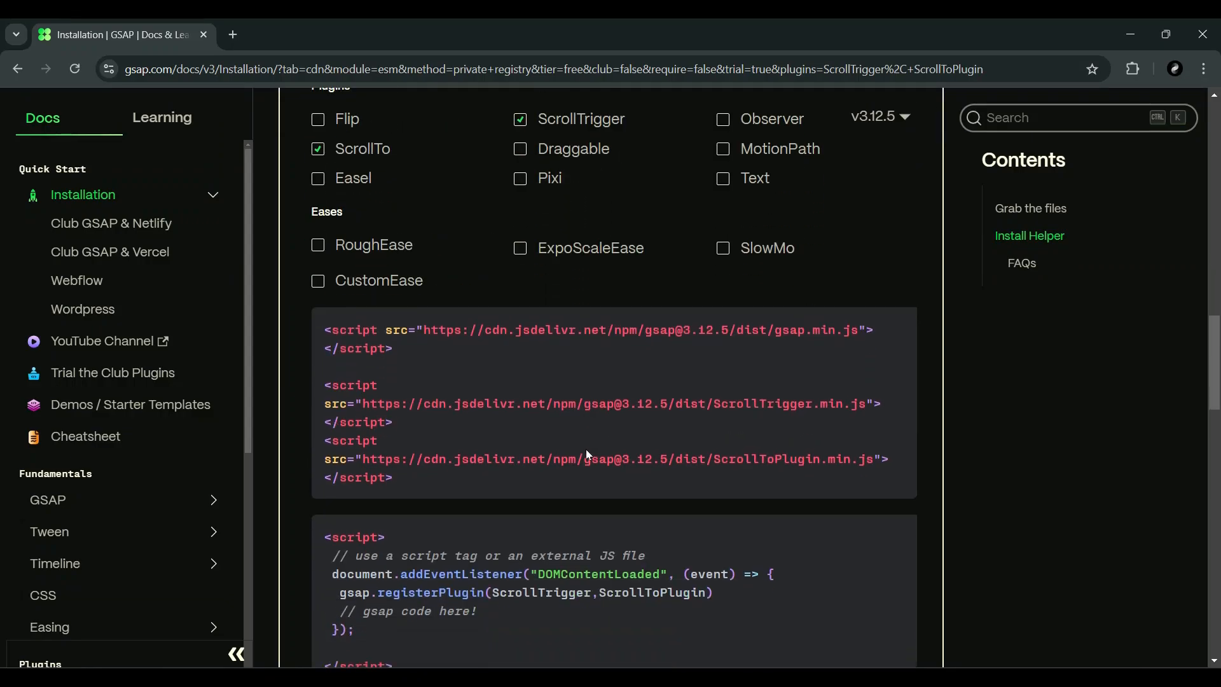
pyautogui.scroll(-3)
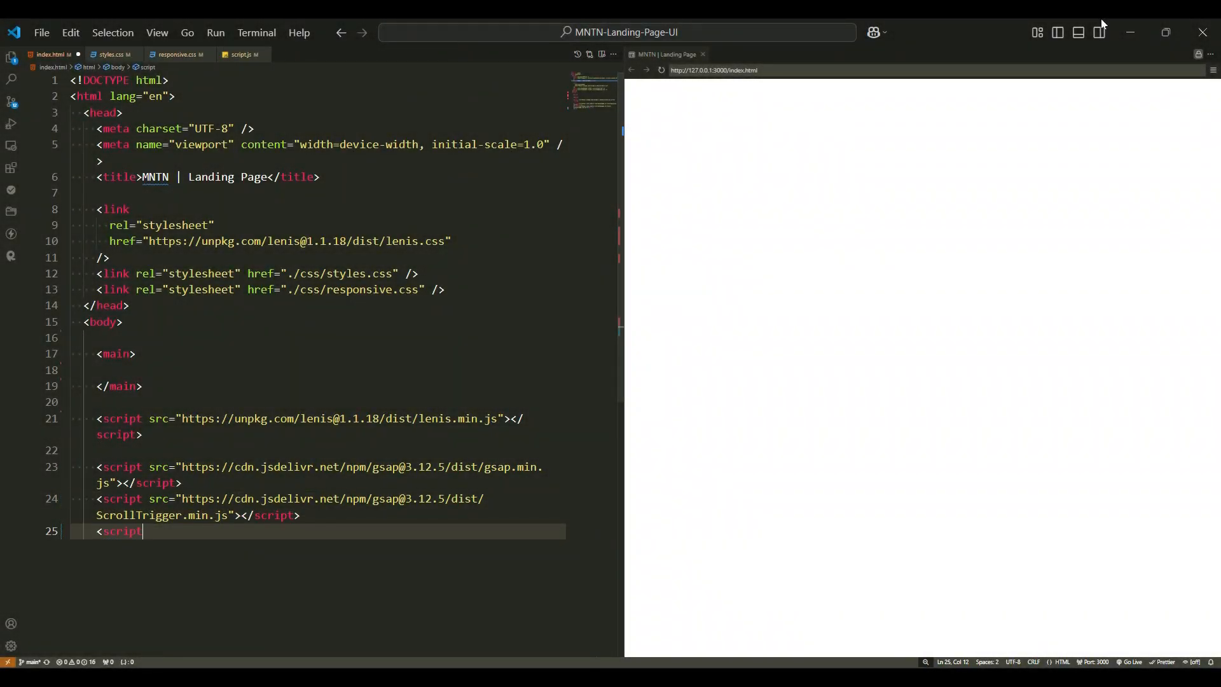
pyautogui.write('src="https://cd')
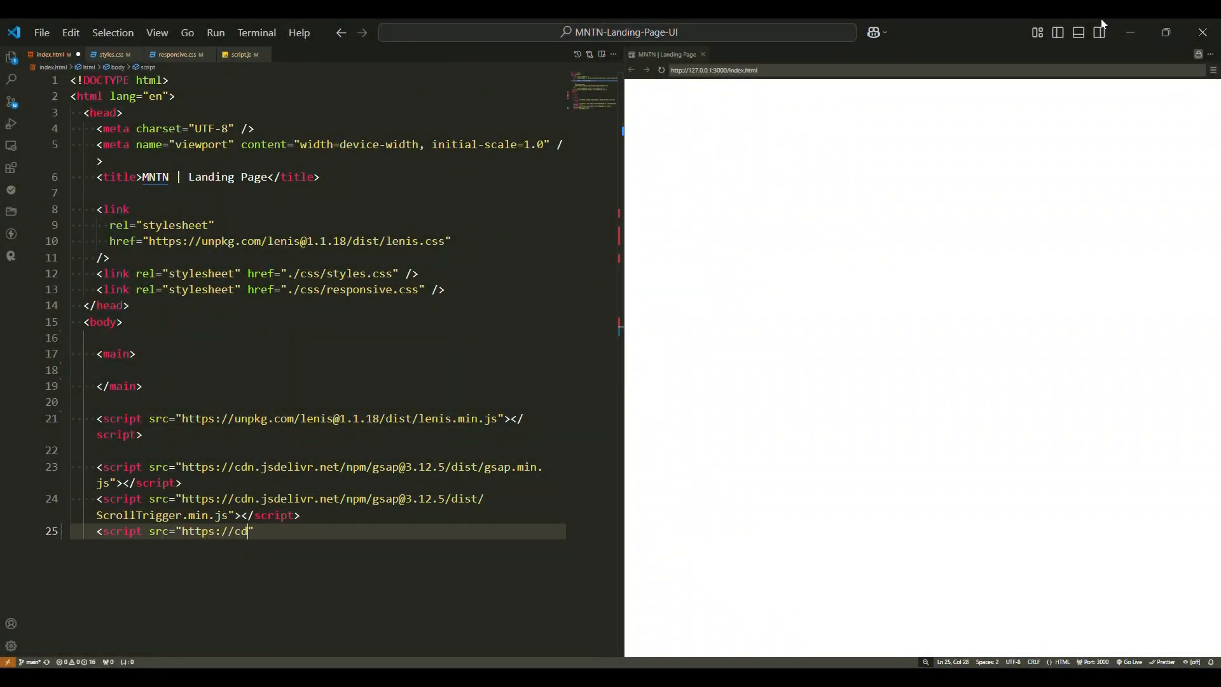
pyautogui.write('n.jsdelivr.net/')
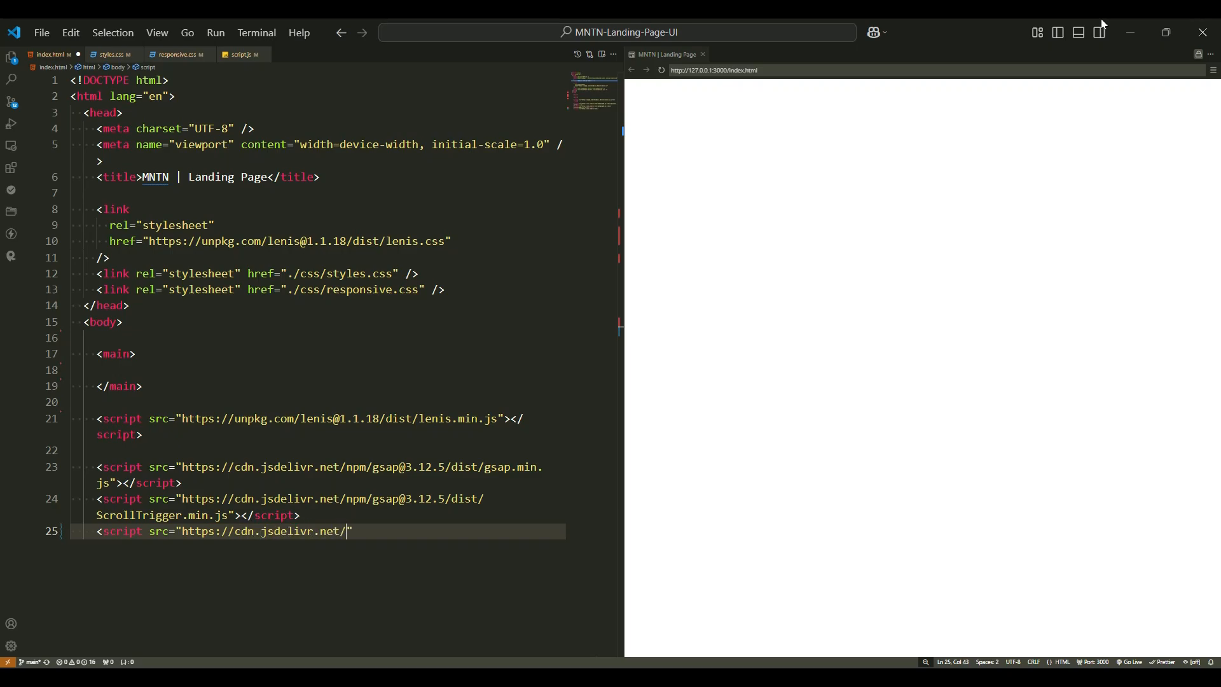
pyautogui.write('npm/gsap@3.12.5/d')
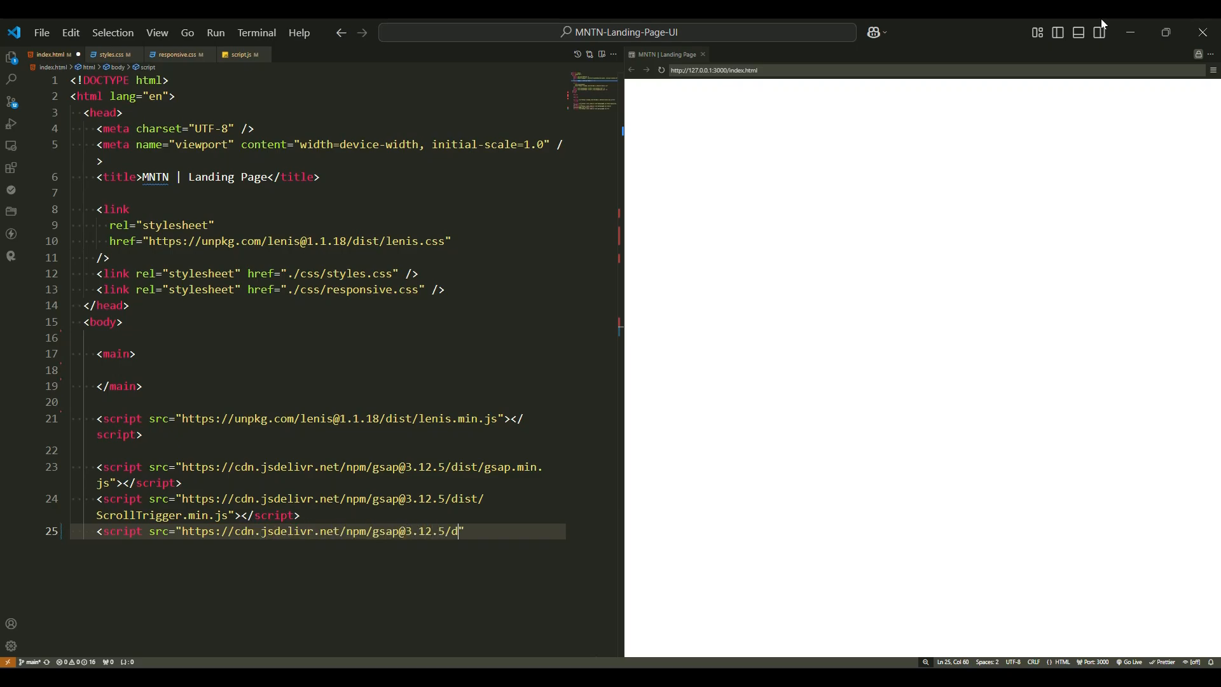
pyautogui.write('ist/ScrollToPlug')
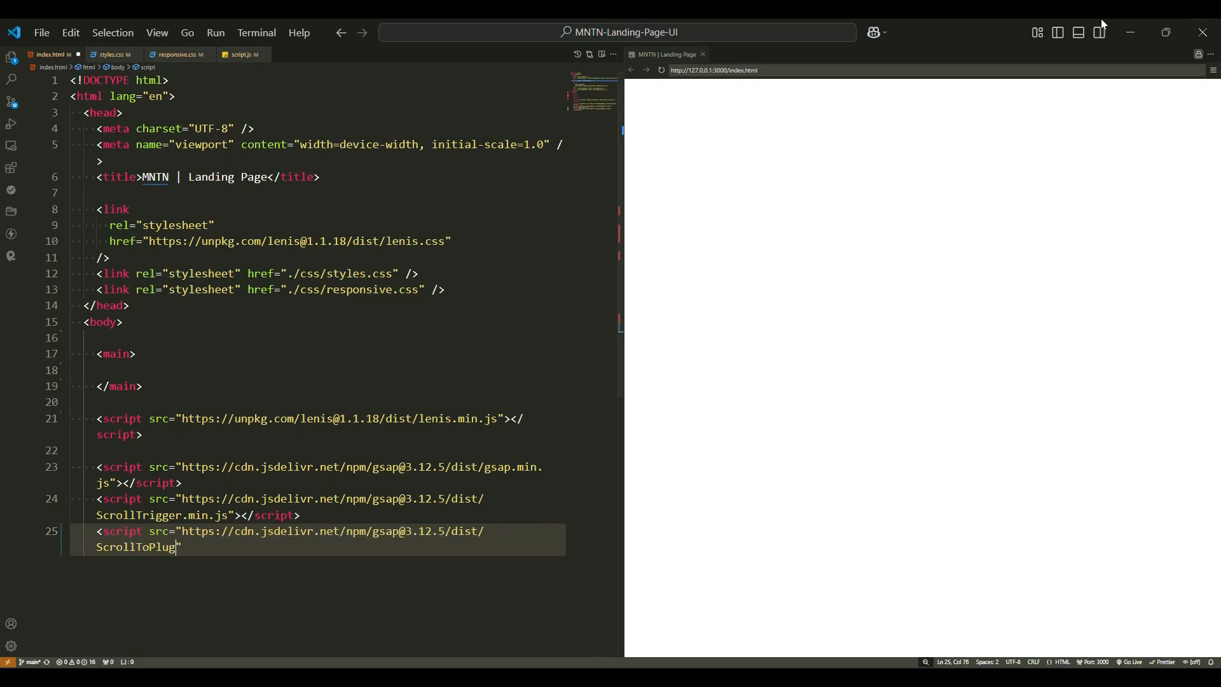
pyautogui.write('in.min.js"></script>')
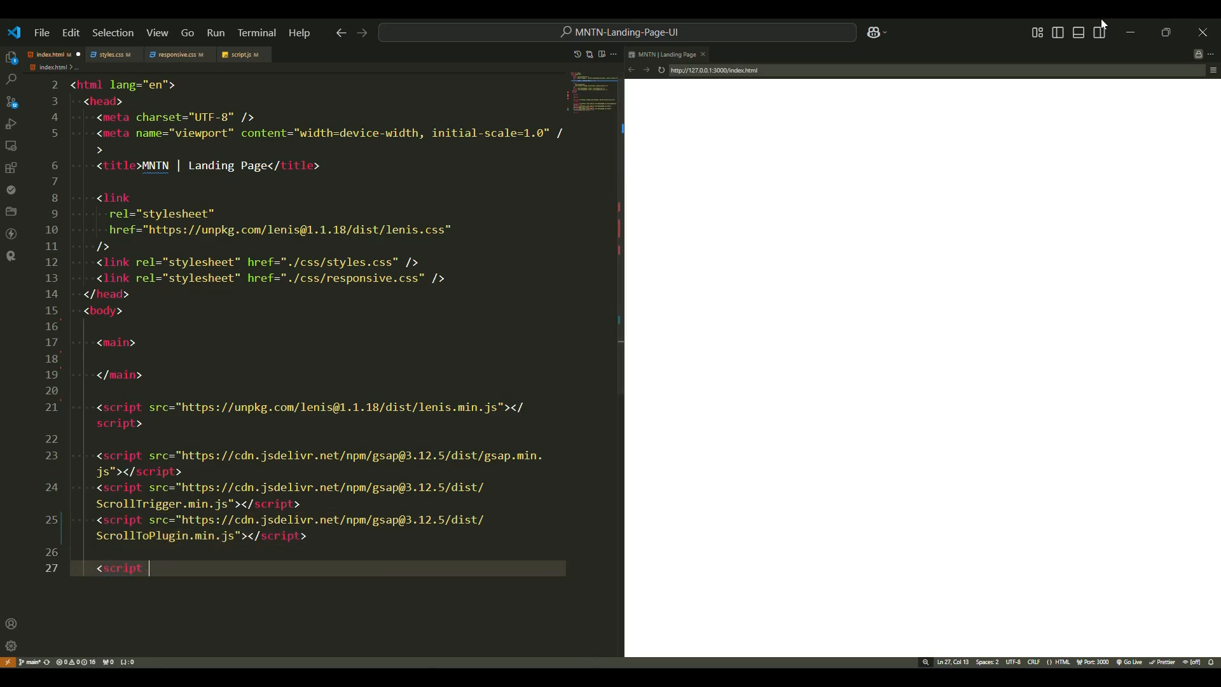
# Load the local ./js/script.js in a final script tag
pyautogui.write('src="./js/script"')
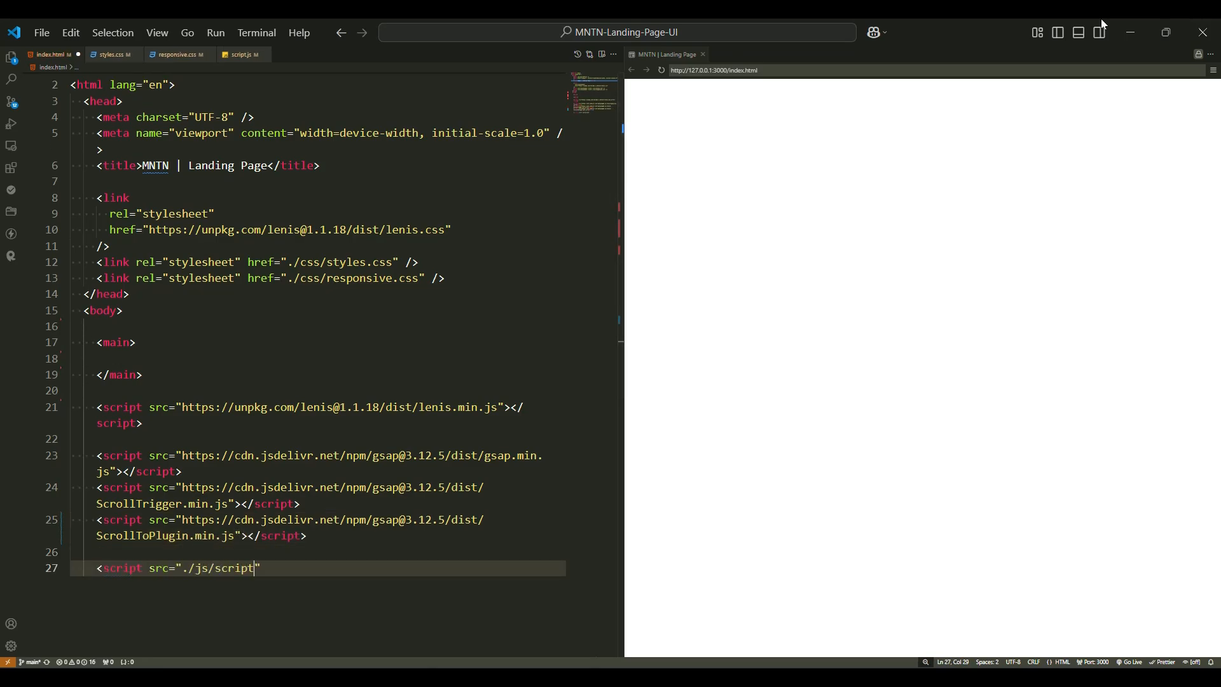
pyautogui.write('.js"></script>')
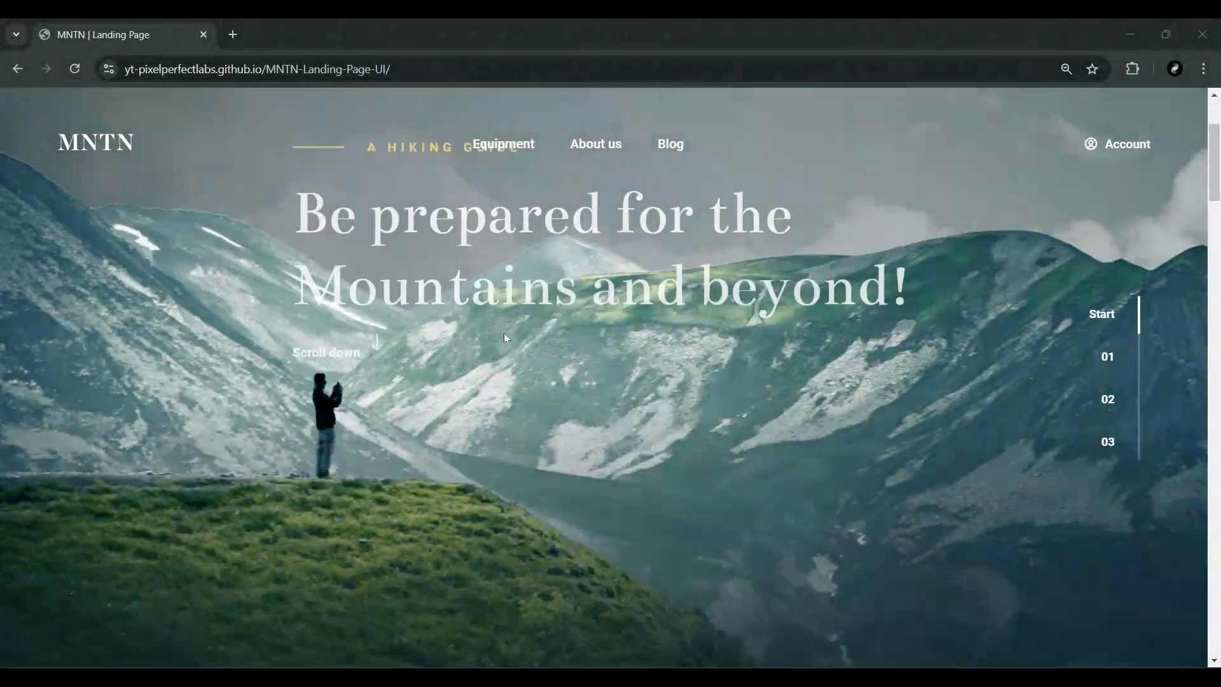
pyautogui.scroll(-3)
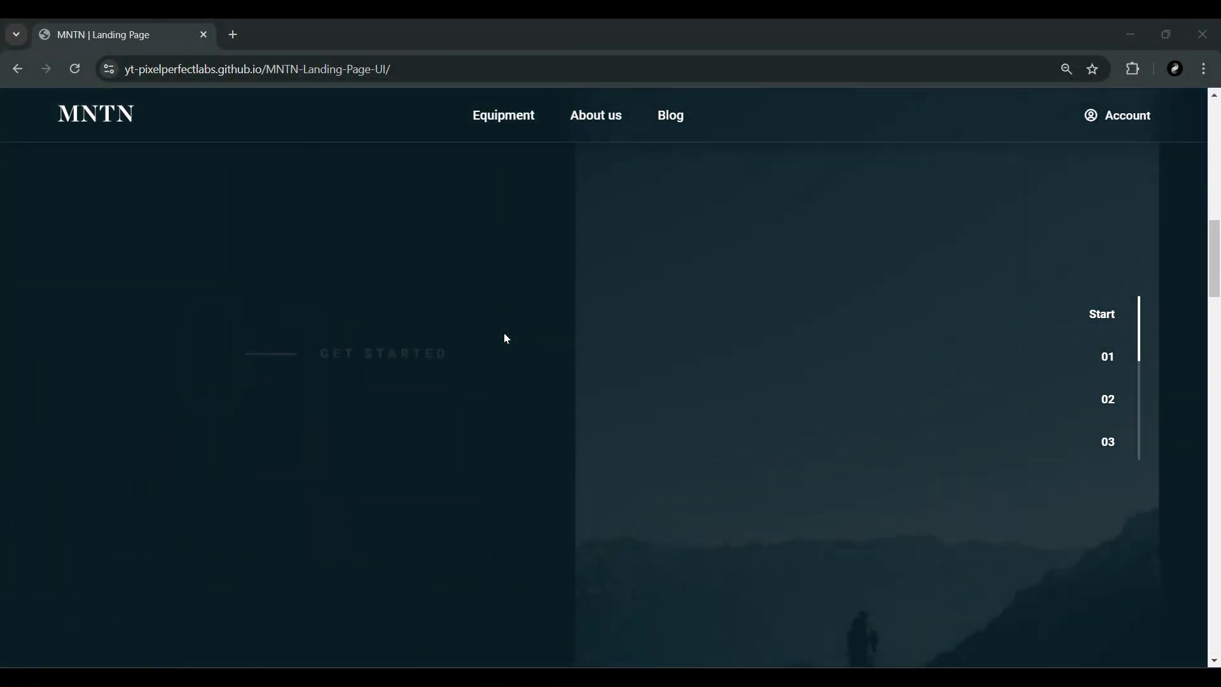
pyautogui.scroll(-3)
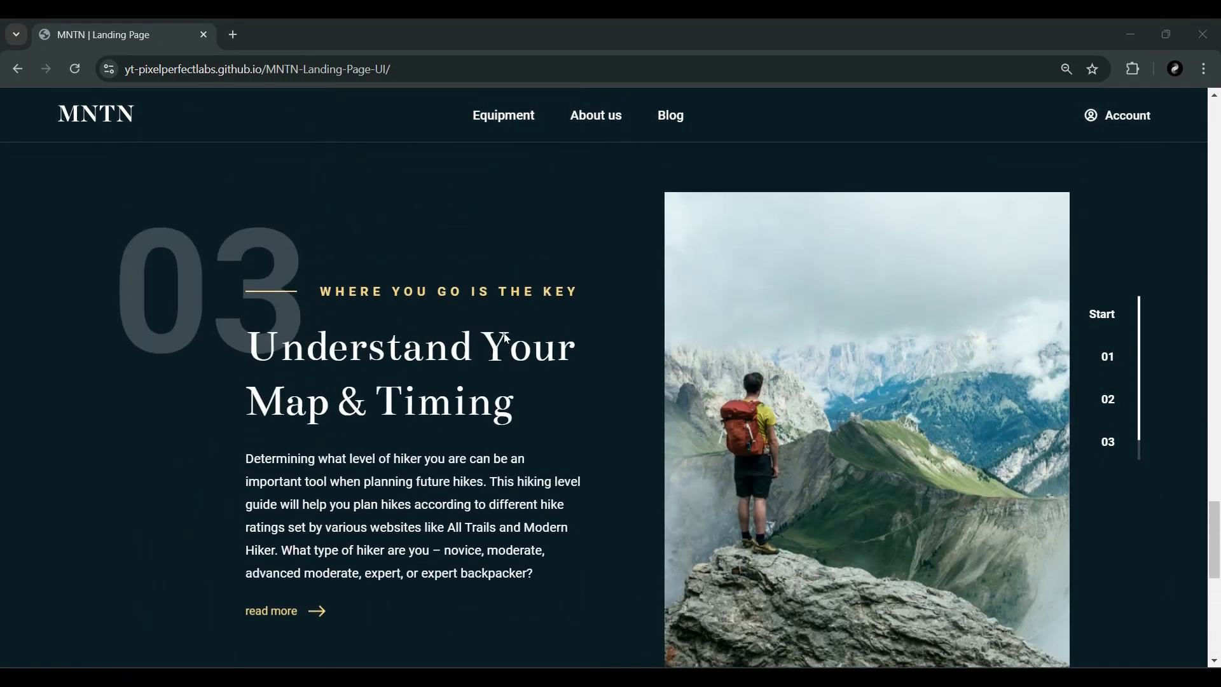
pyautogui.scroll(-3)
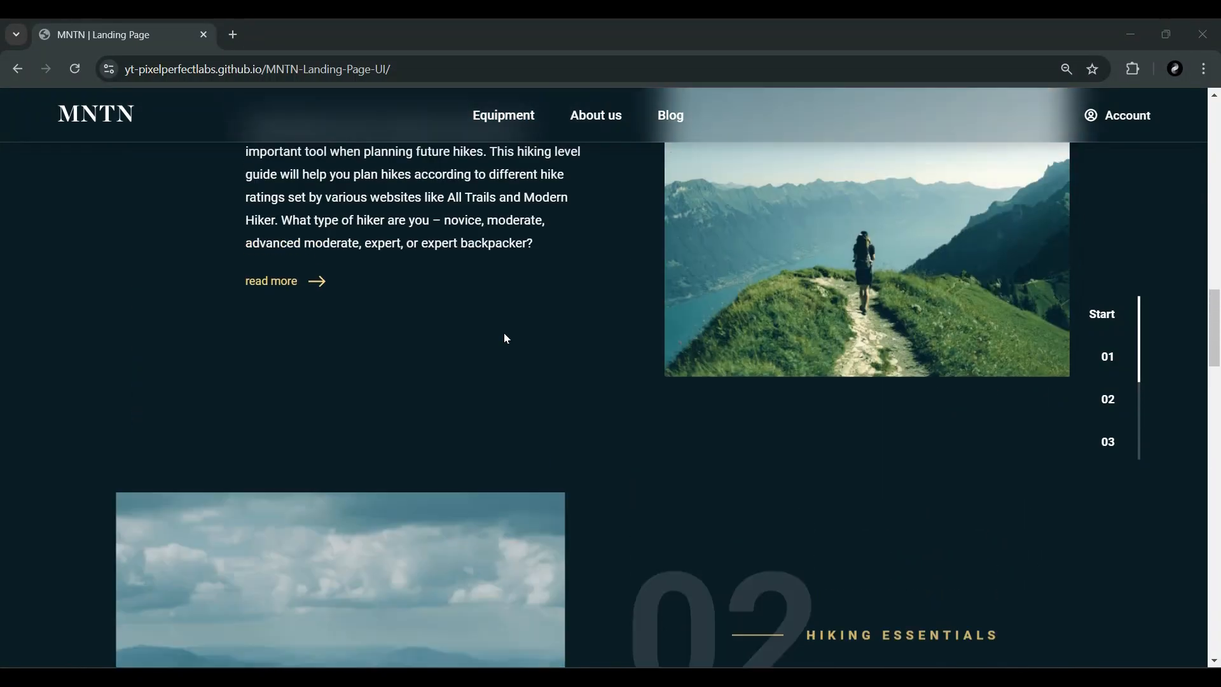
pyautogui.scroll(3)
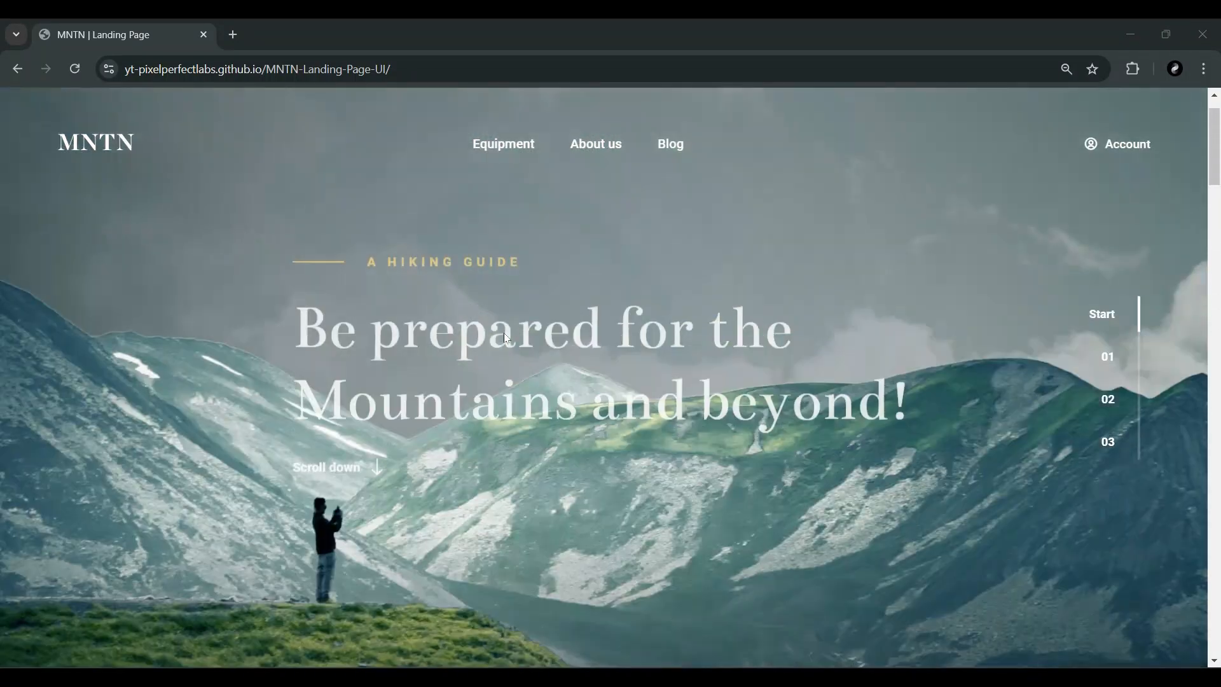